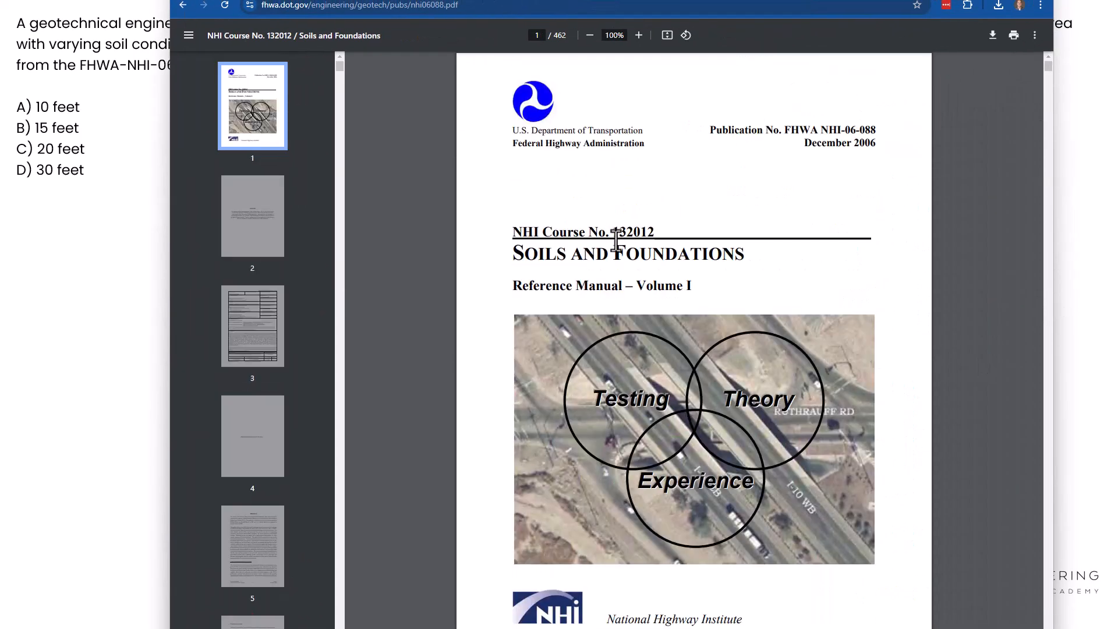
pyautogui.moveTo(694, 299)
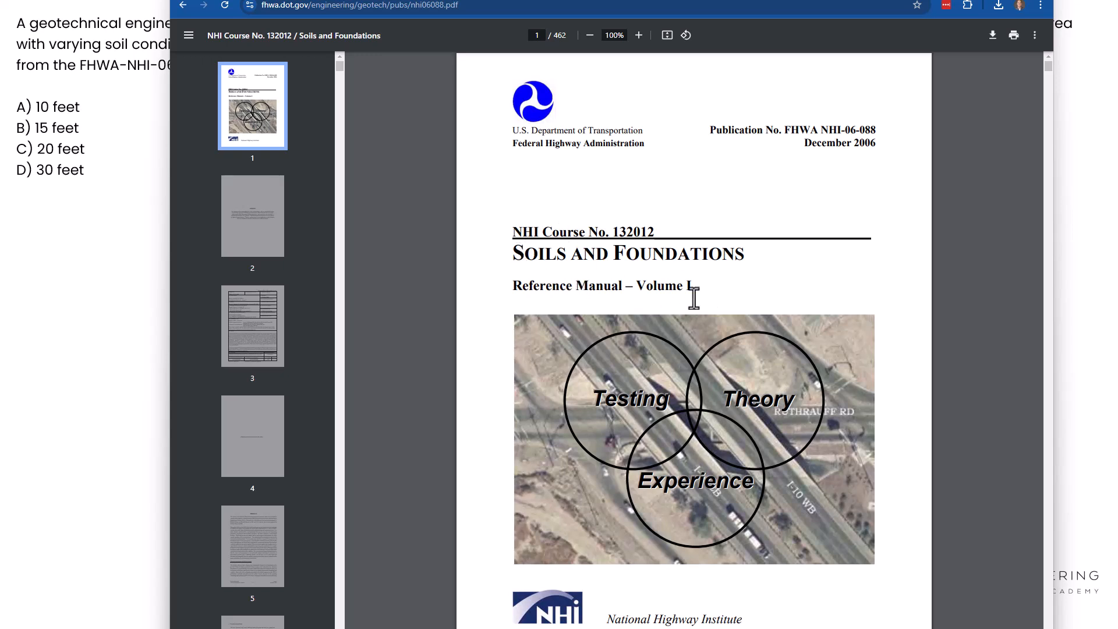
pyautogui.moveTo(803, 131)
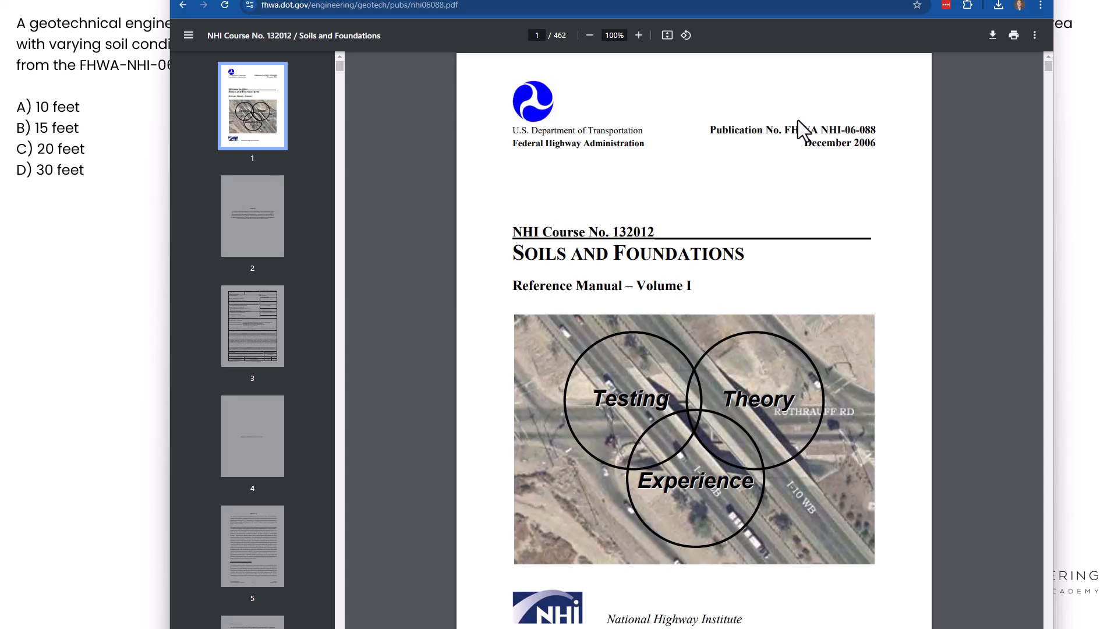
pyautogui.moveTo(665, 96)
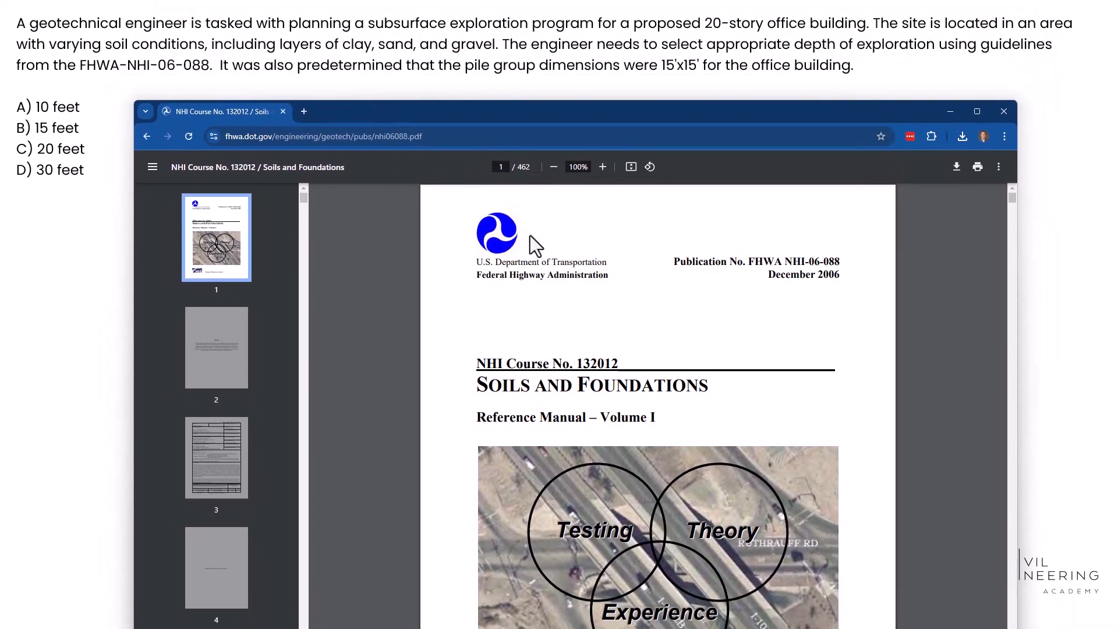
pyautogui.moveTo(474, 446)
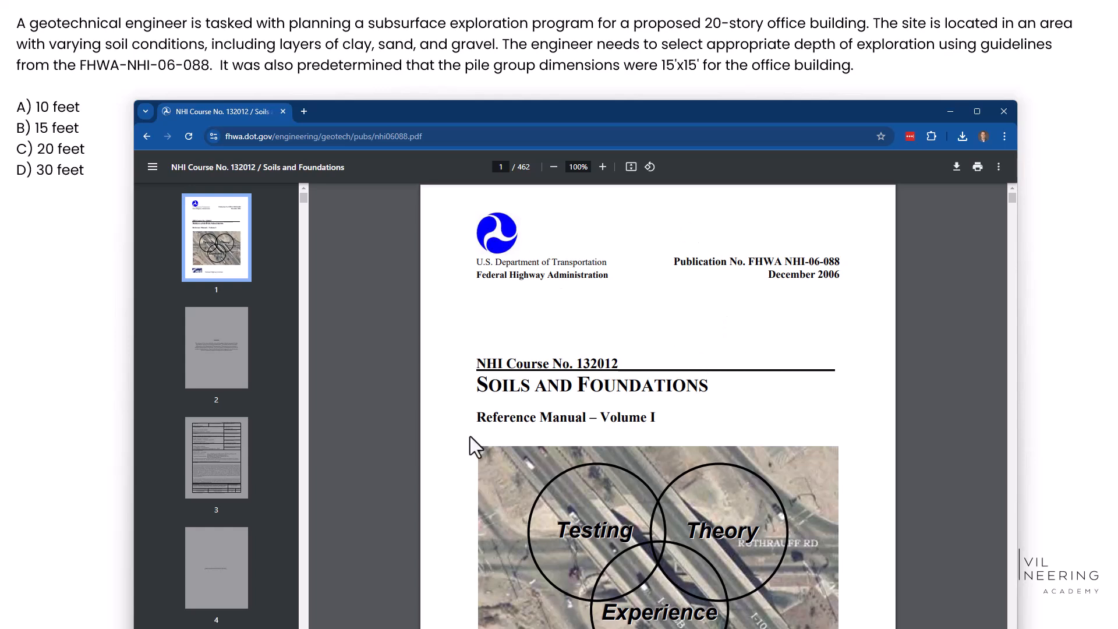
pyautogui.moveTo(700, 131)
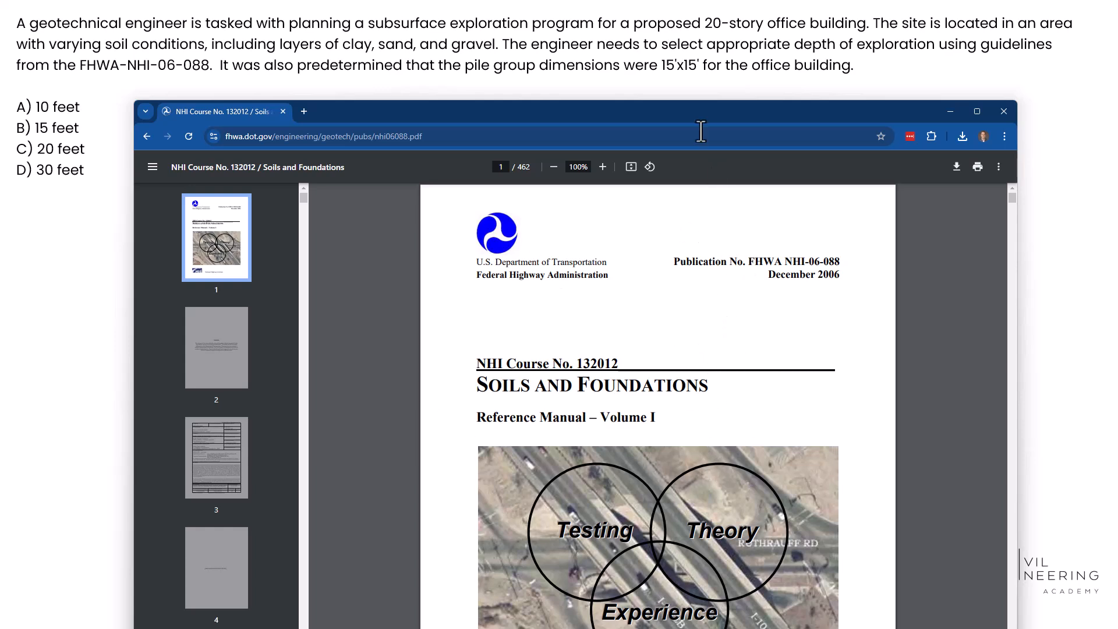
pyautogui.moveTo(662, 130)
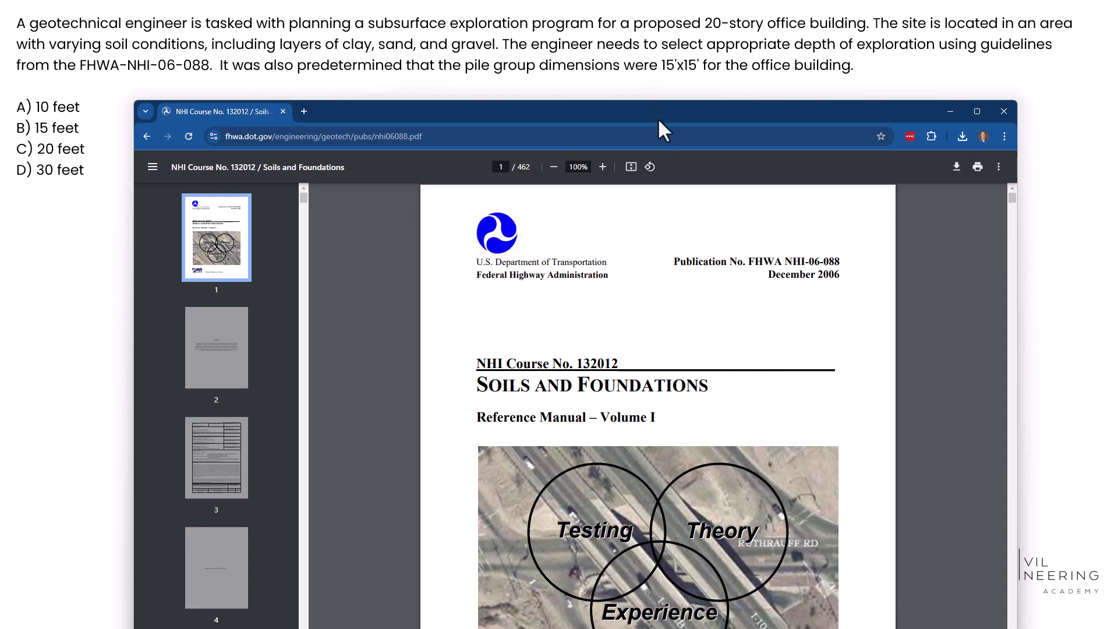
pyautogui.moveTo(582, 67)
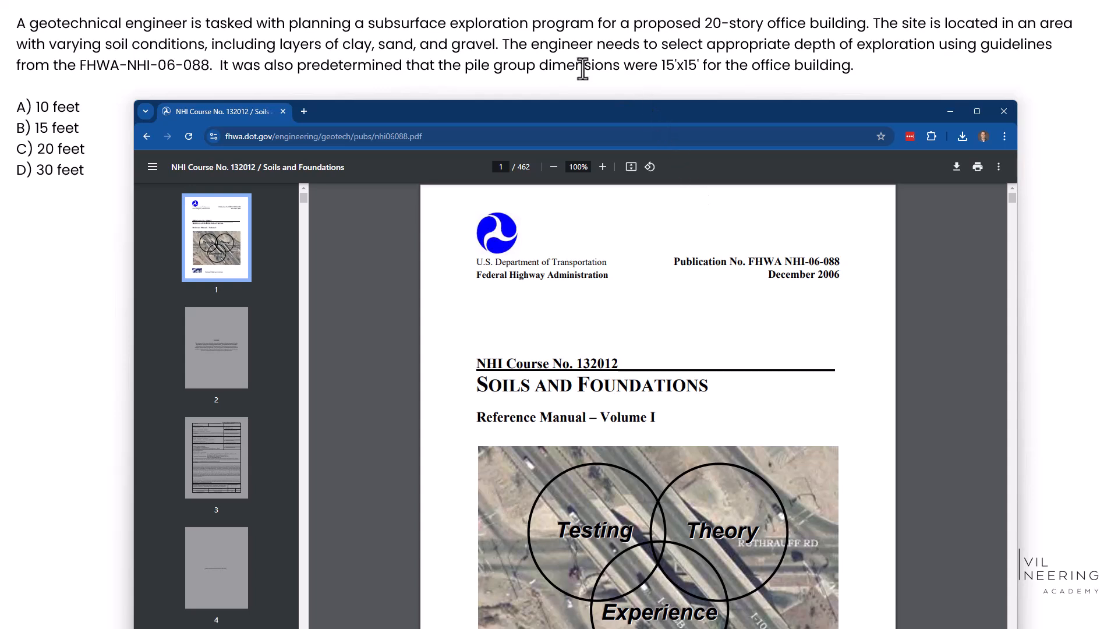
pyautogui.moveTo(881, 47)
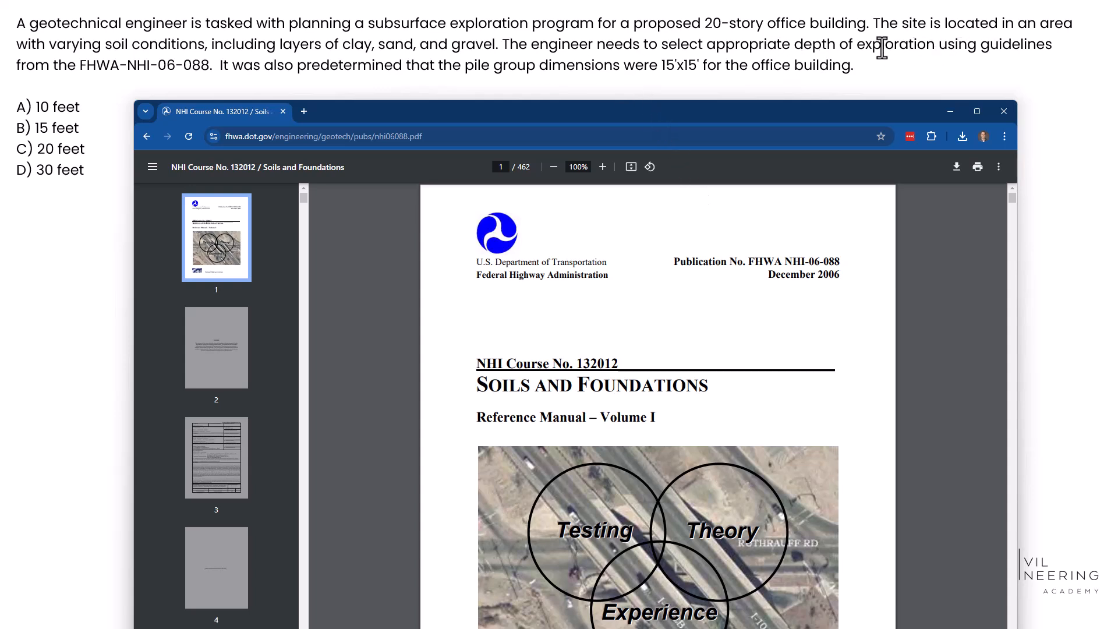
pyautogui.moveTo(360, 61)
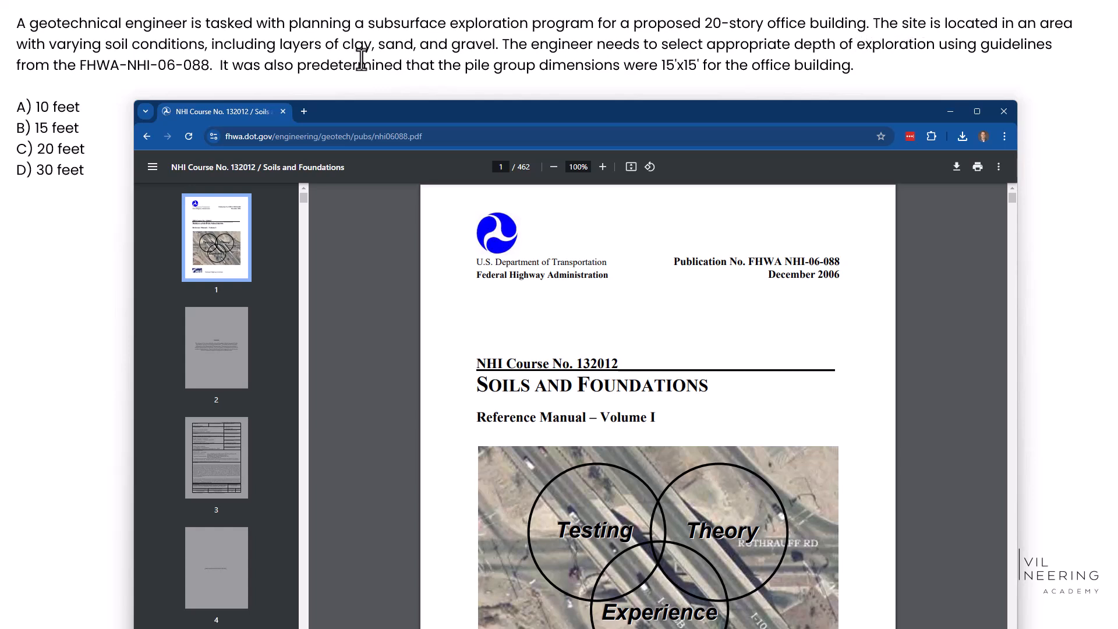
pyautogui.moveTo(739, 60)
pyautogui.write('explore')
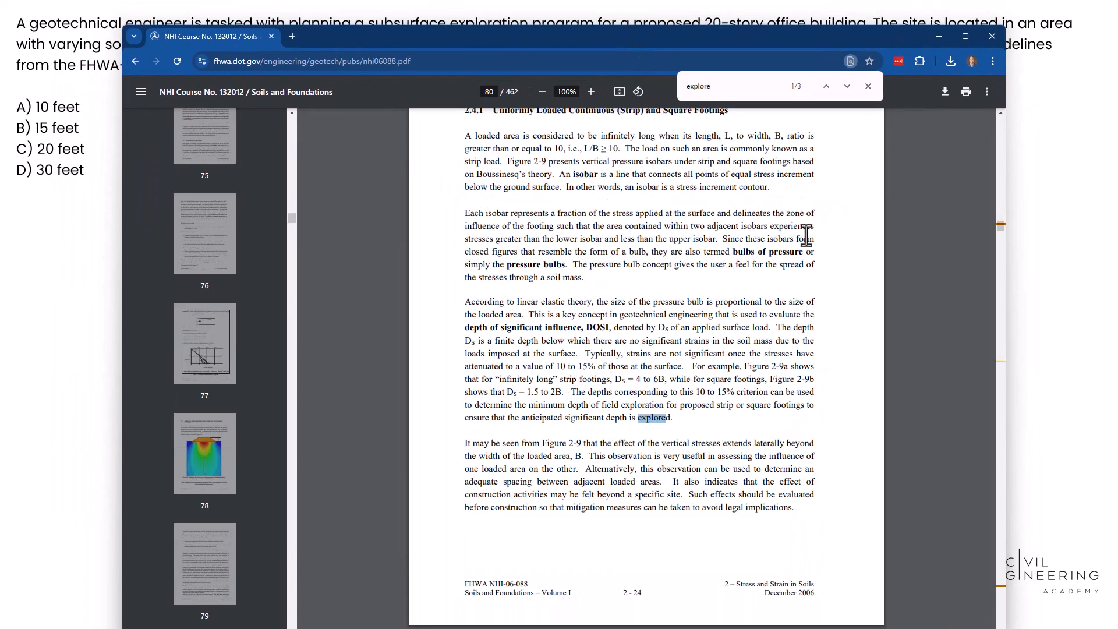
# Step: Reach the second 'explore' match at section 3.14 and scroll to Table 3-13 on page 188
pyautogui.click(846, 87)
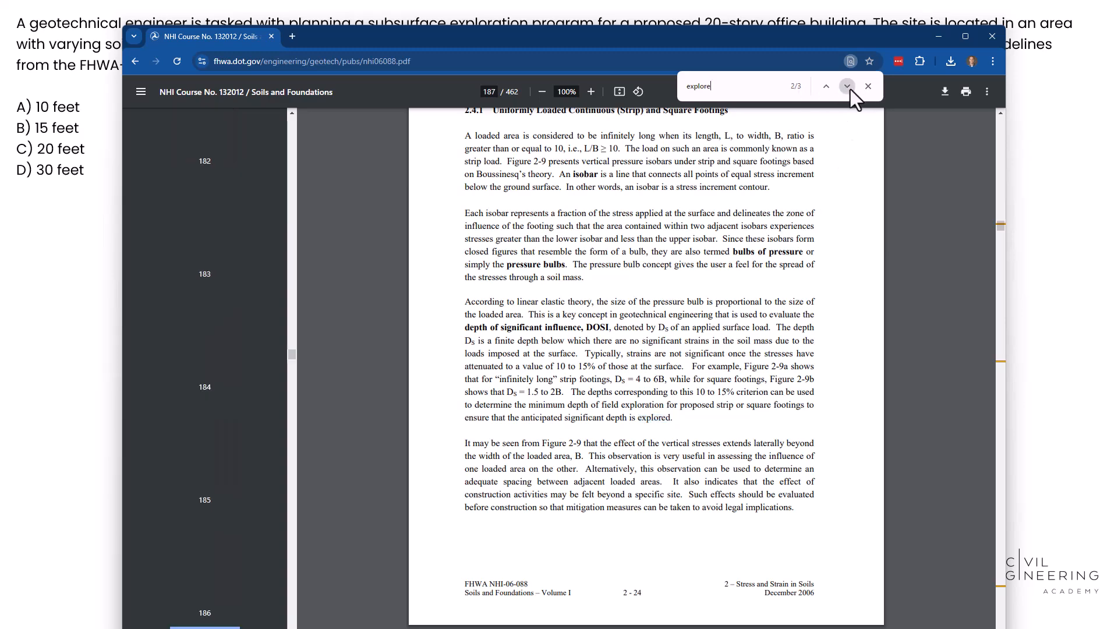
pyautogui.click(847, 85)
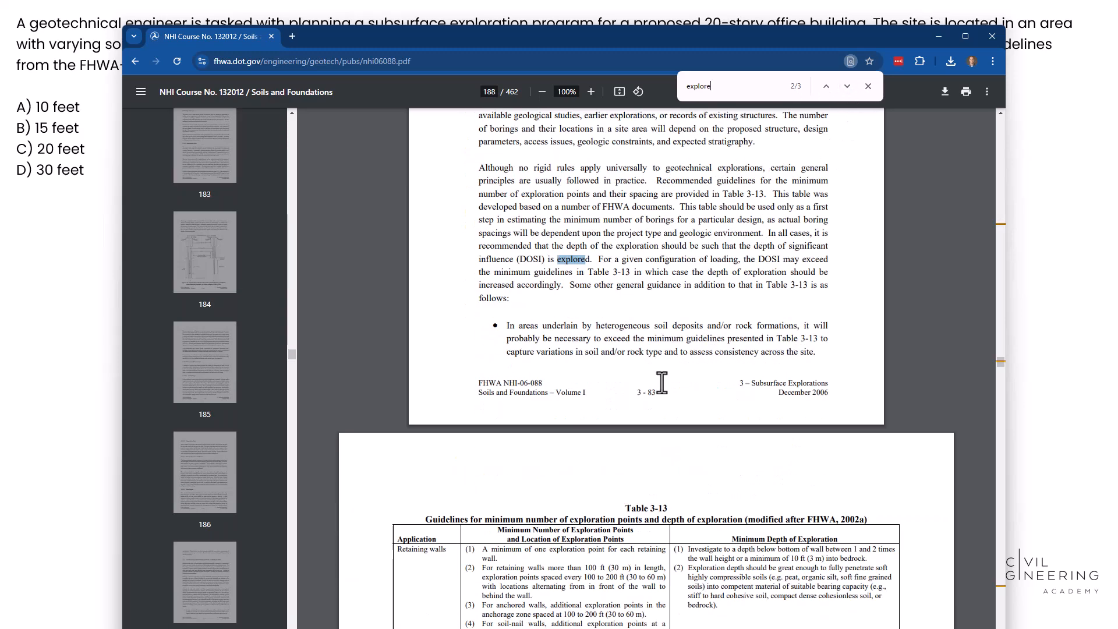
pyautogui.scroll(3)
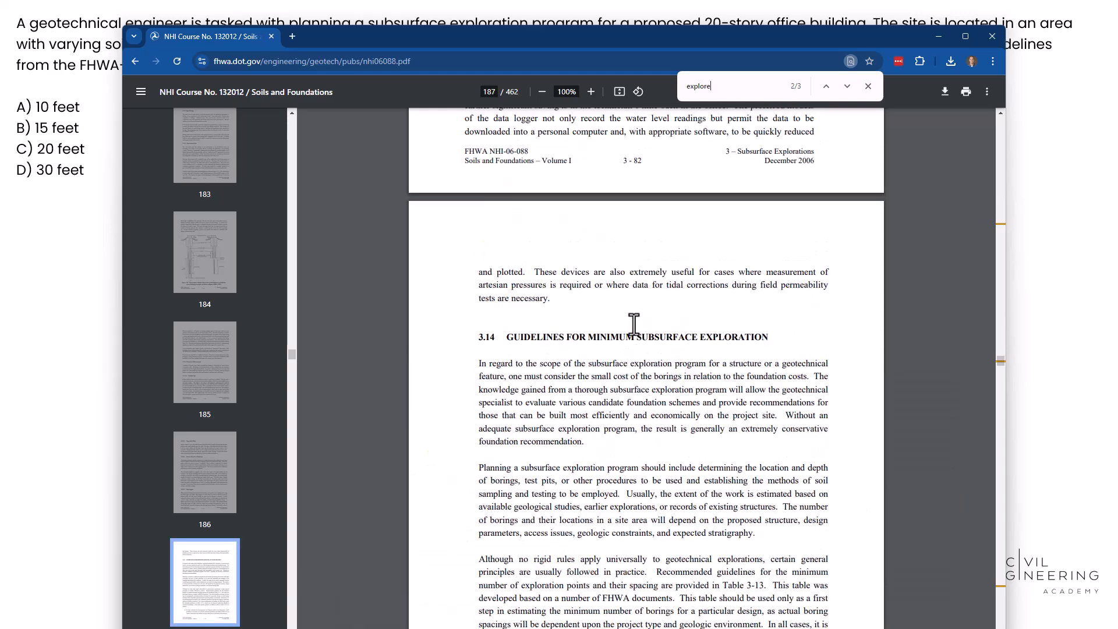
pyautogui.scroll(3)
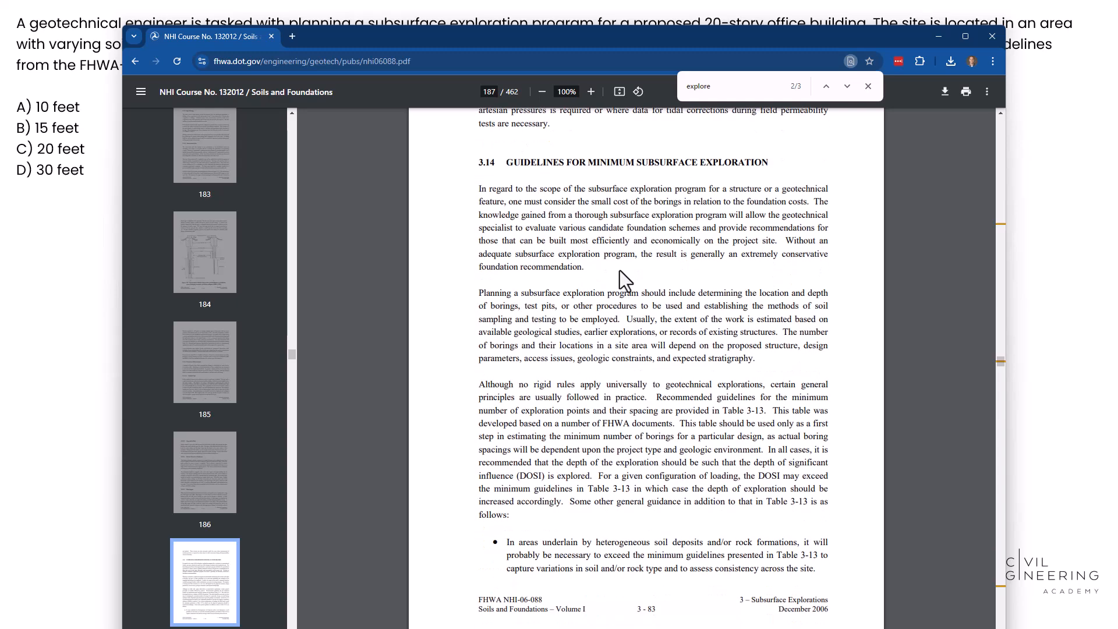
pyautogui.scroll(-3)
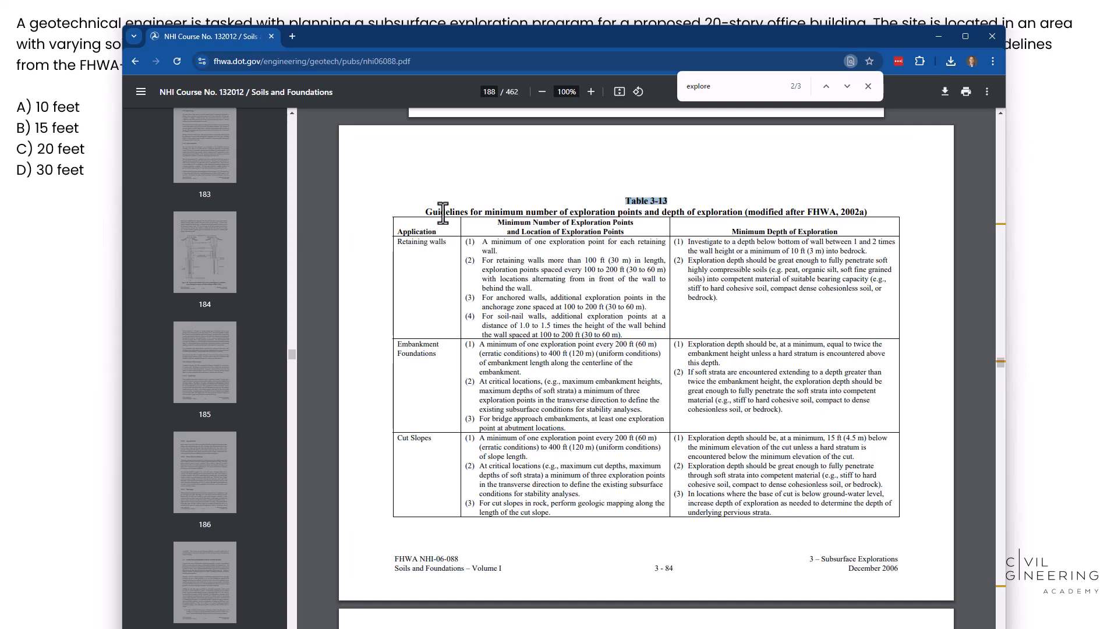
pyautogui.moveTo(655, 221)
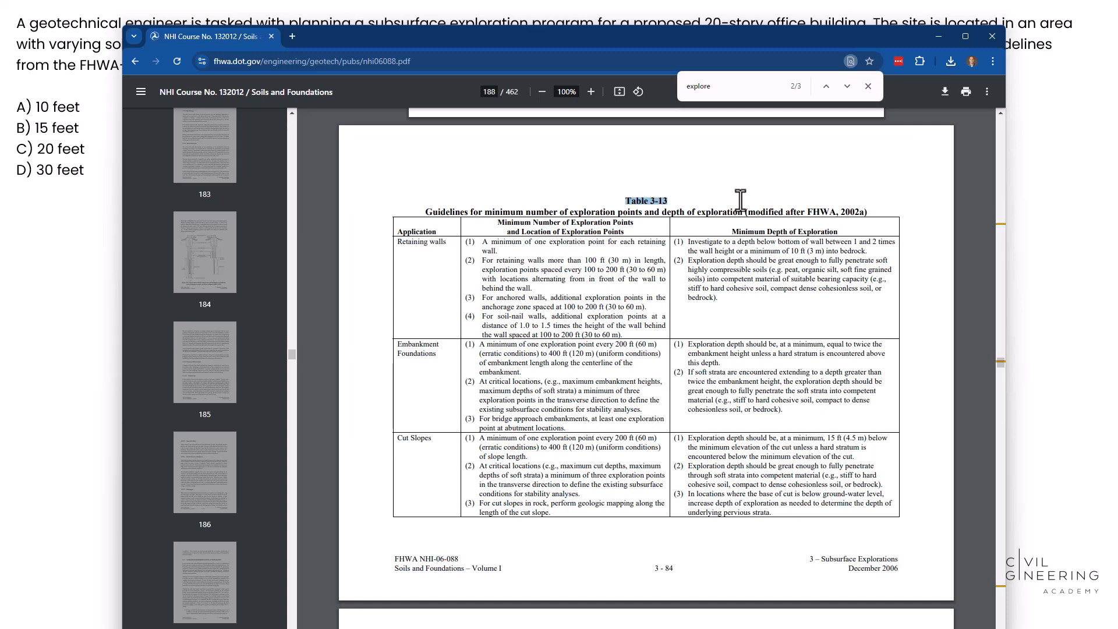
pyautogui.moveTo(448, 246)
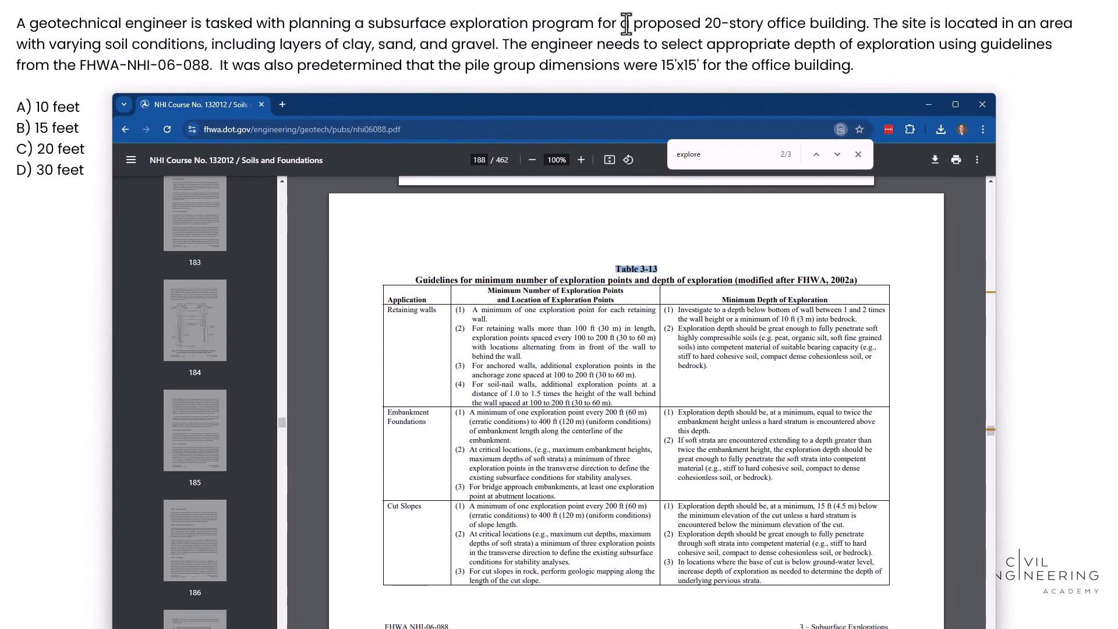
pyautogui.moveTo(736, 23)
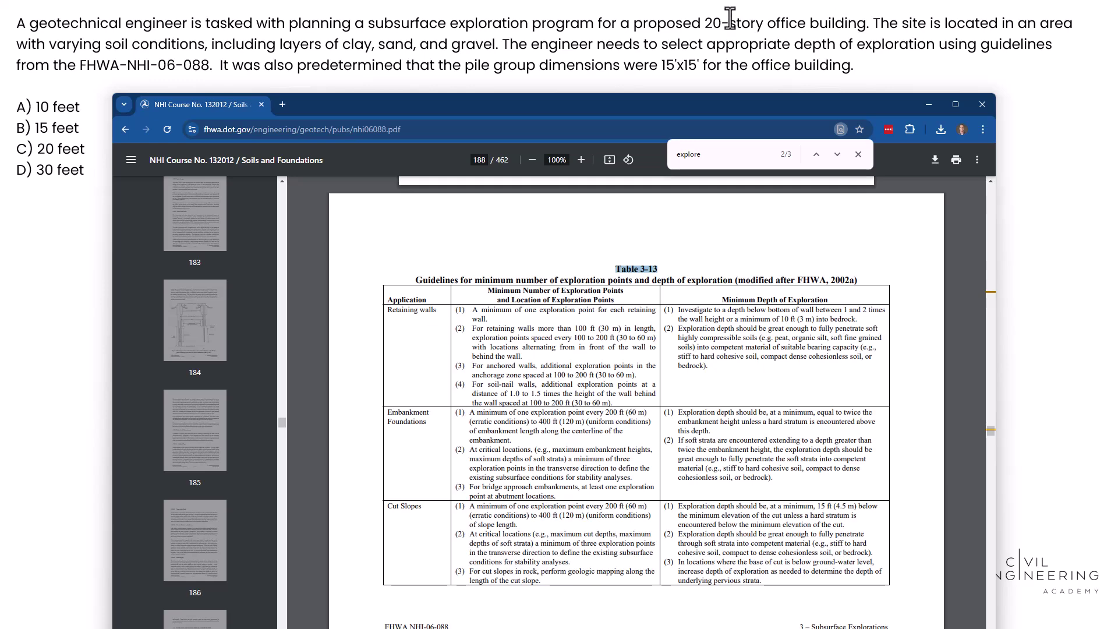
pyautogui.moveTo(519, 118)
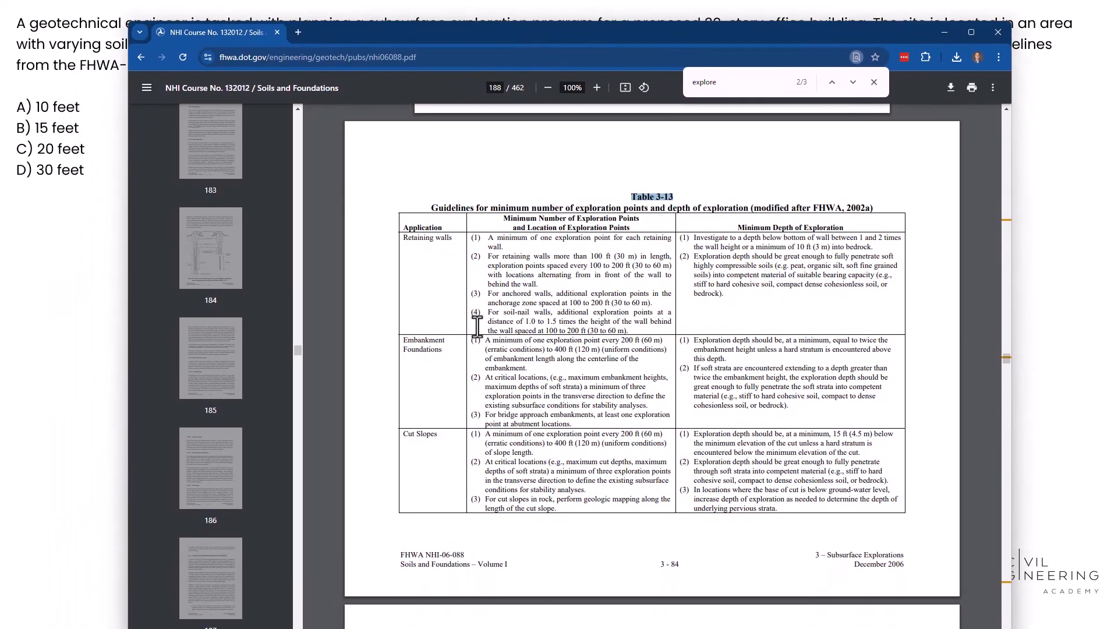
# Step: Scroll to continued Table 3-13 on page 189 and highlight the Deep Foundations row
pyautogui.scroll(-3)
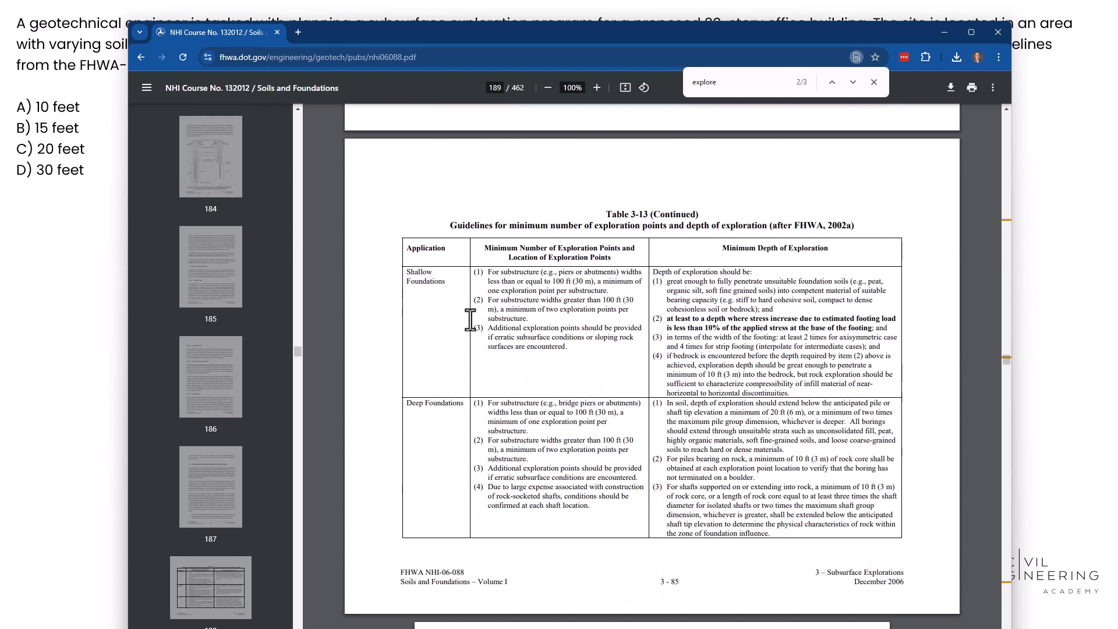
pyautogui.scroll(-3)
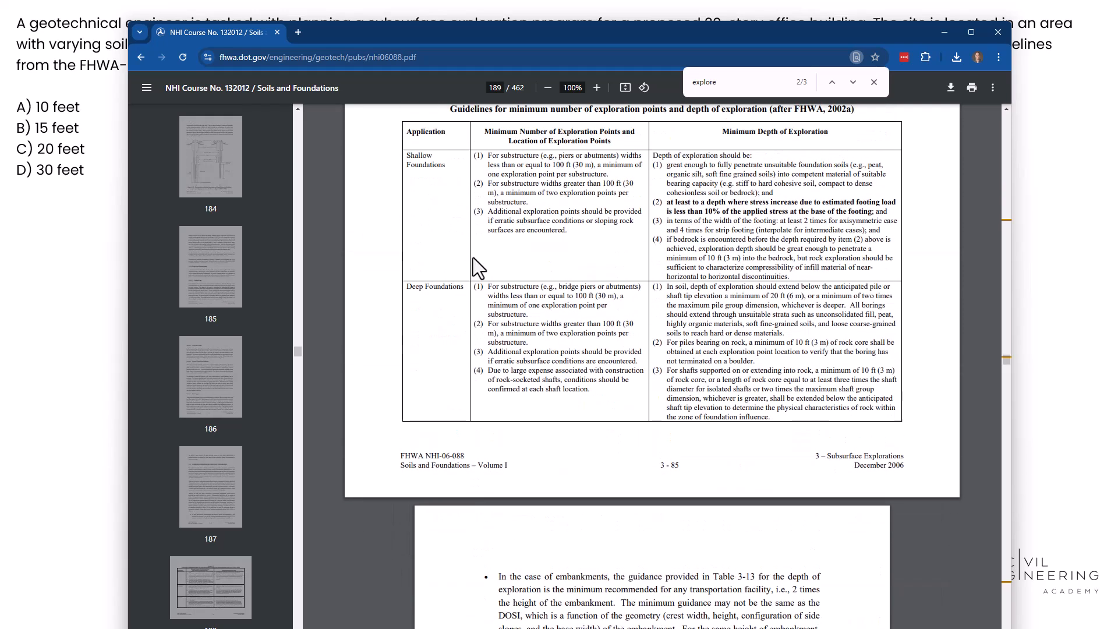
pyautogui.doubleClick(433, 286)
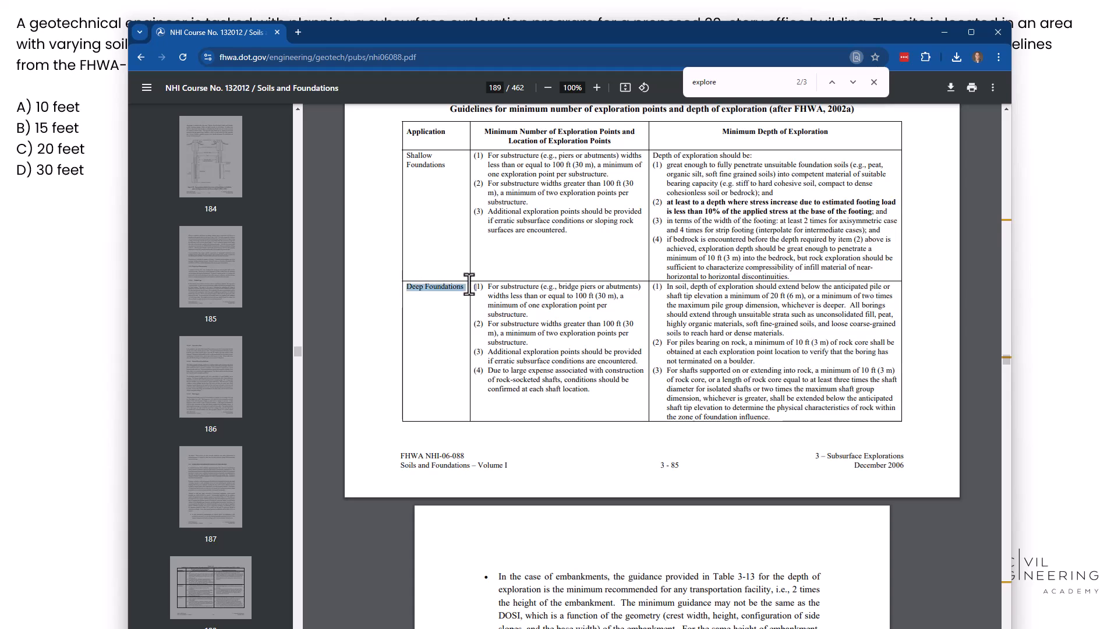
pyautogui.moveTo(575, 127)
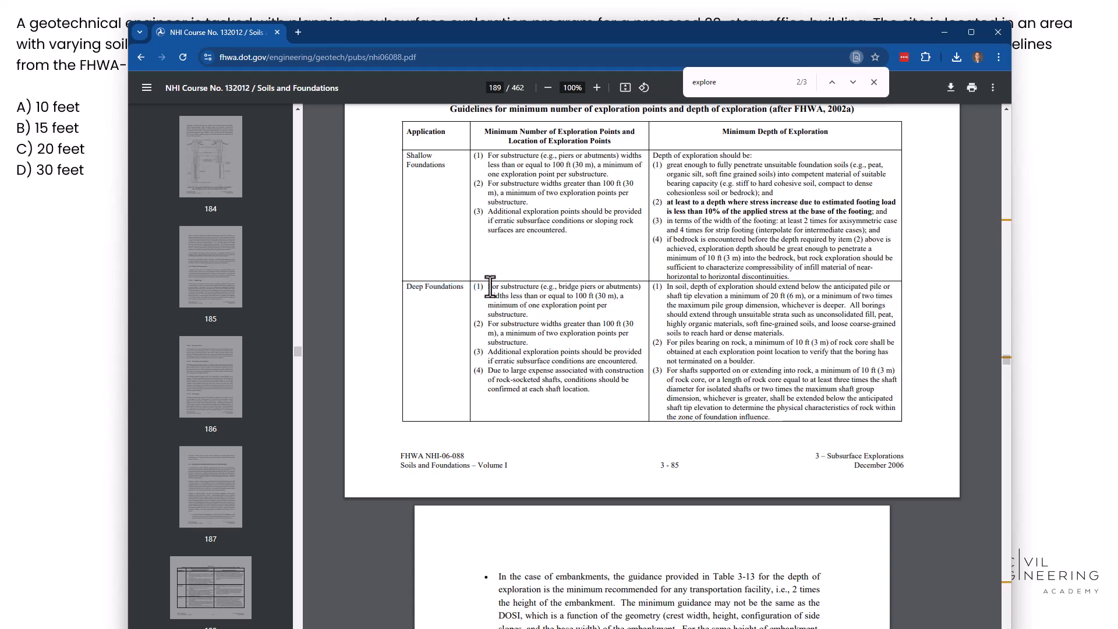
pyautogui.moveTo(573, 291)
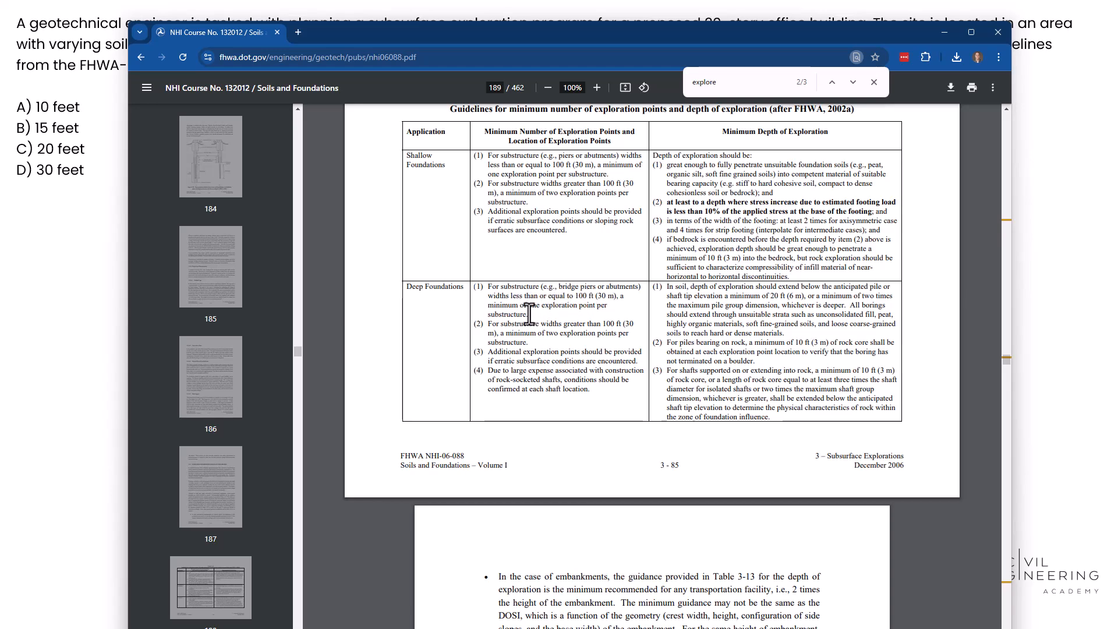
pyautogui.moveTo(538, 322)
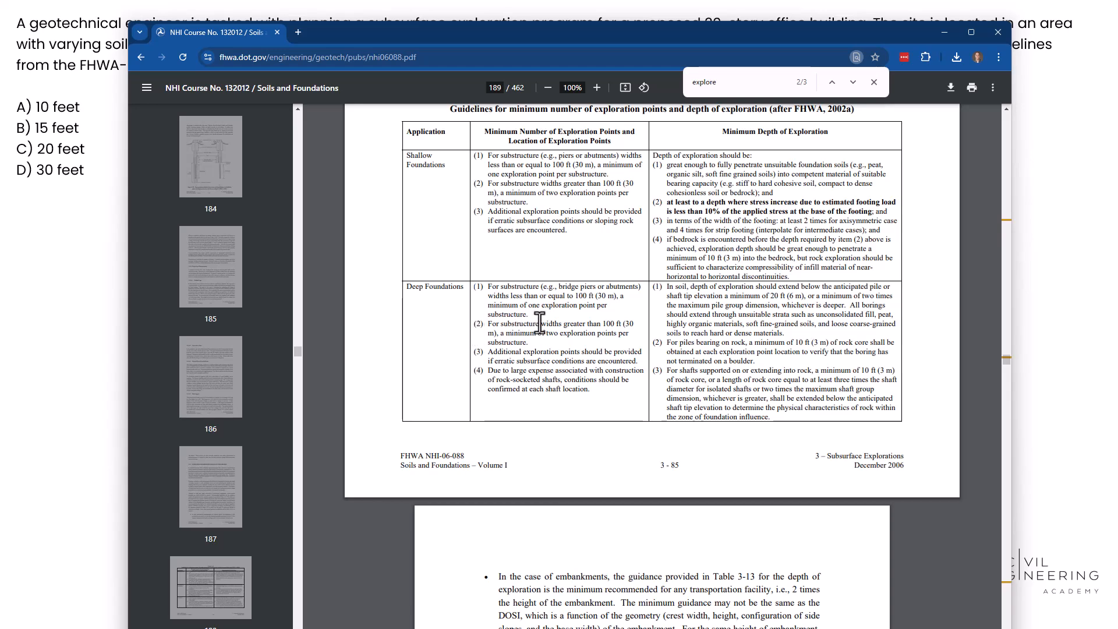
pyautogui.moveTo(514, 335)
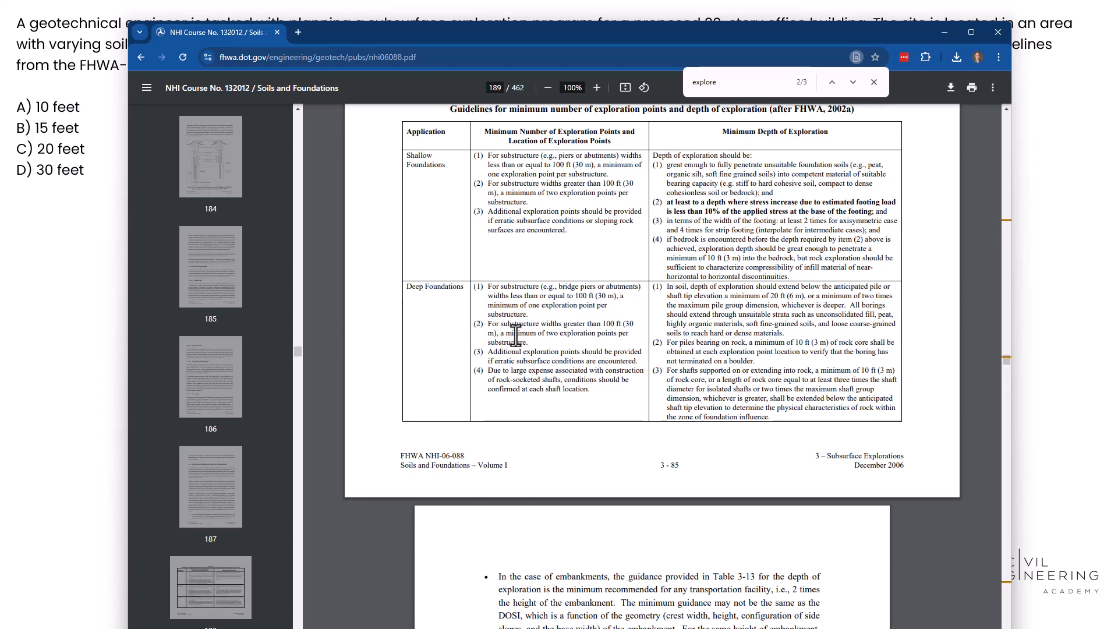
pyautogui.moveTo(517, 303)
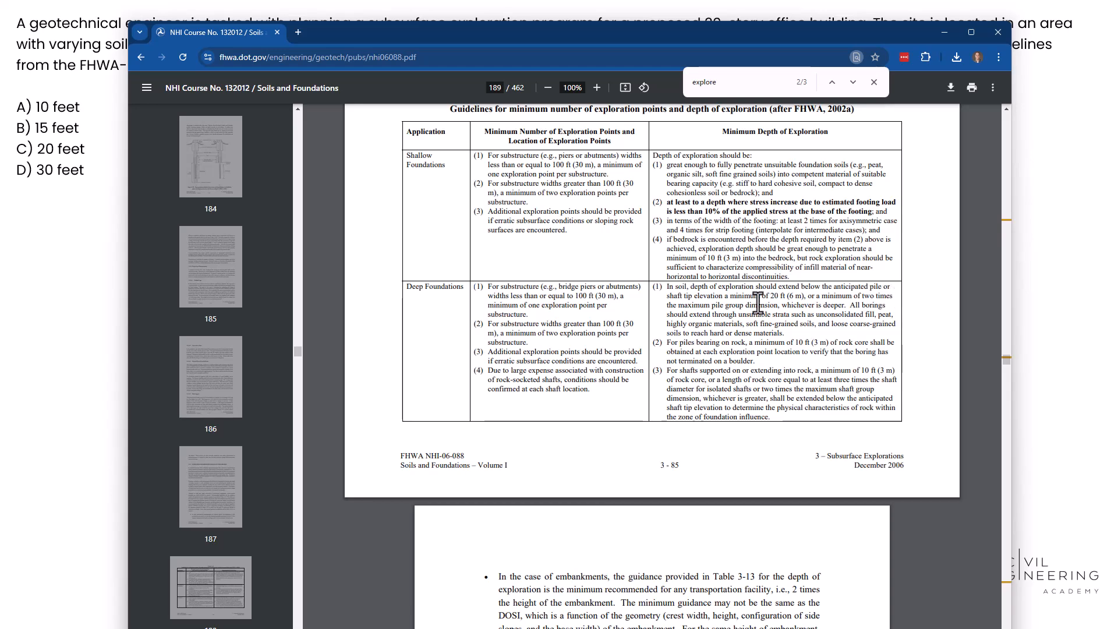
pyautogui.moveTo(704, 310)
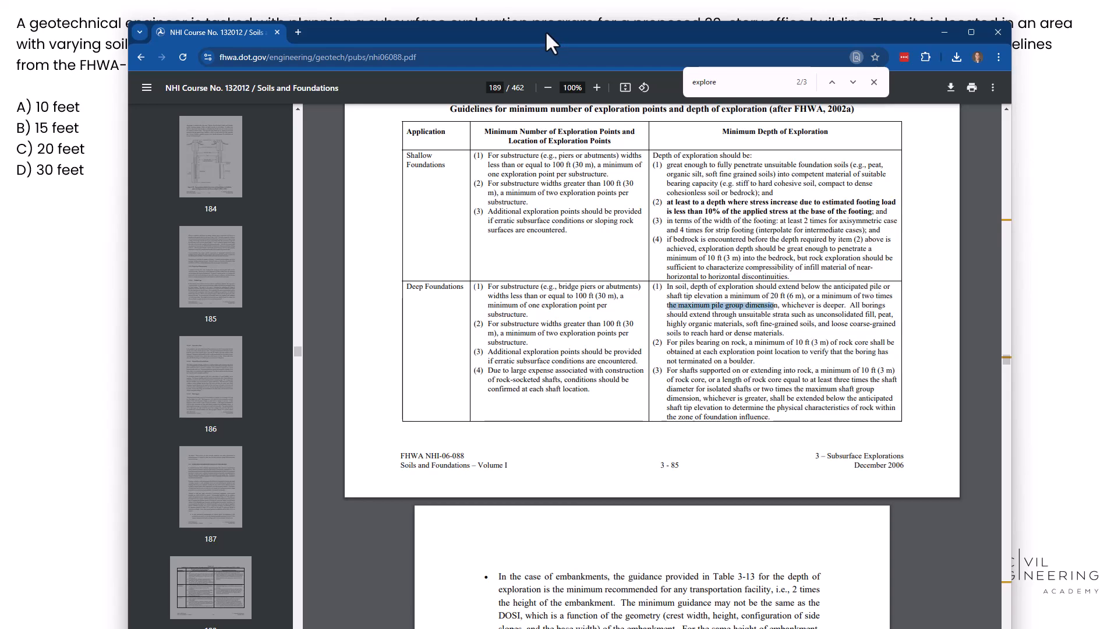
pyautogui.moveTo(819, 306)
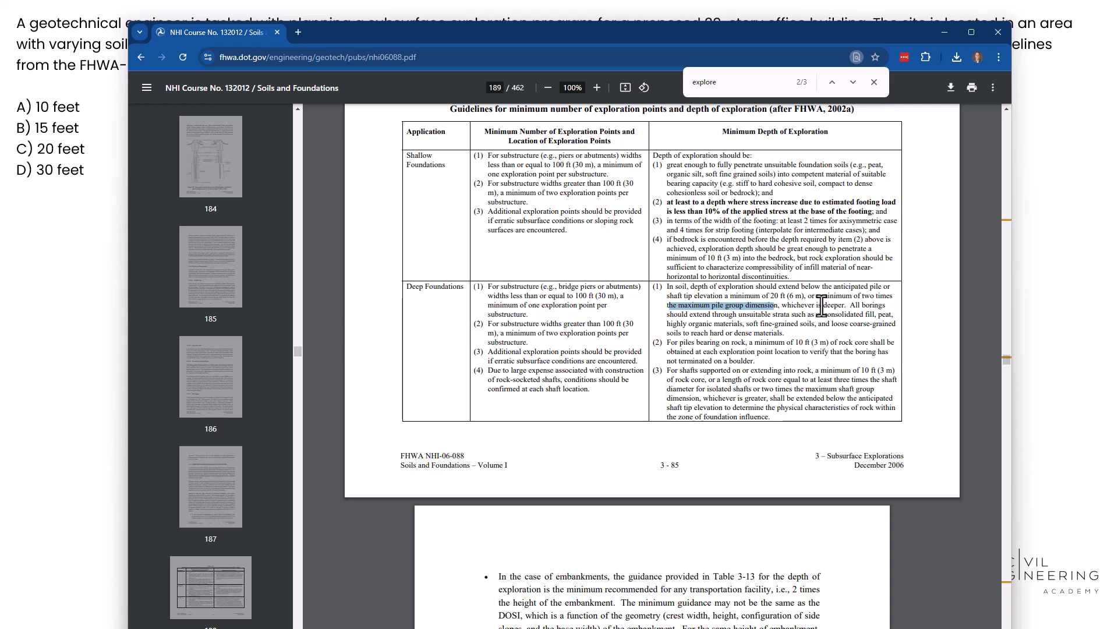